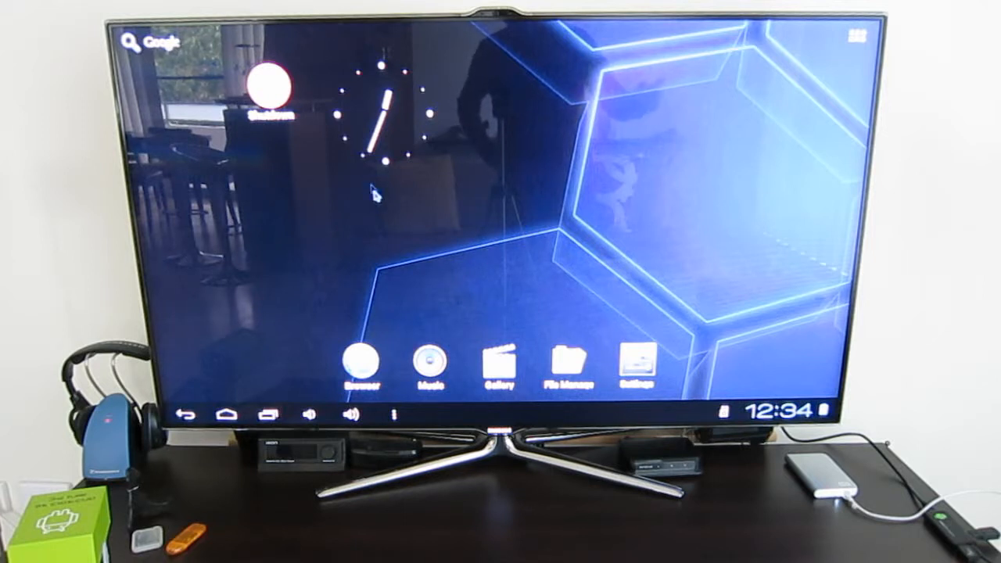
mouse_move(454, 264)
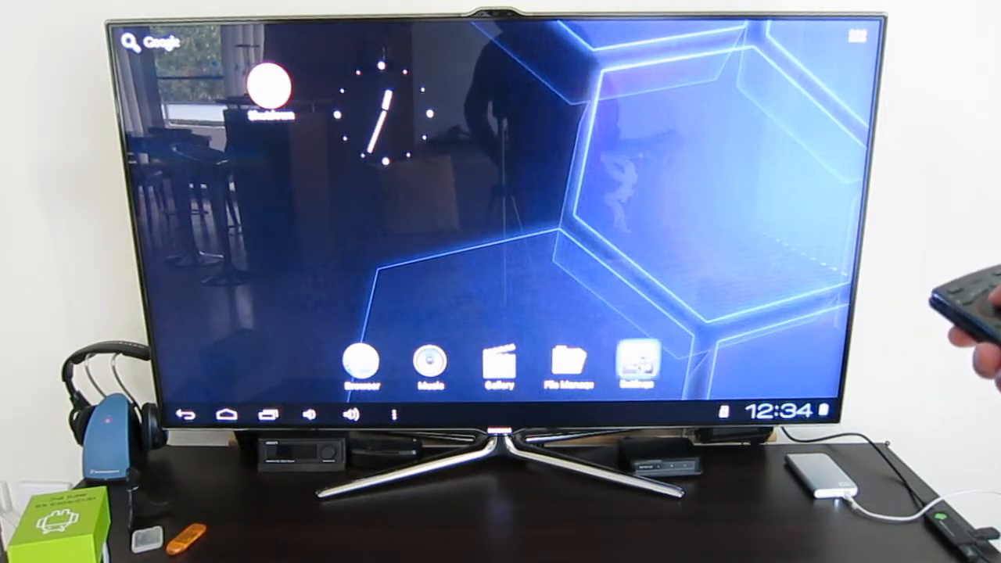
Launch the Settings app from the Android home screen.
left_click(639, 364)
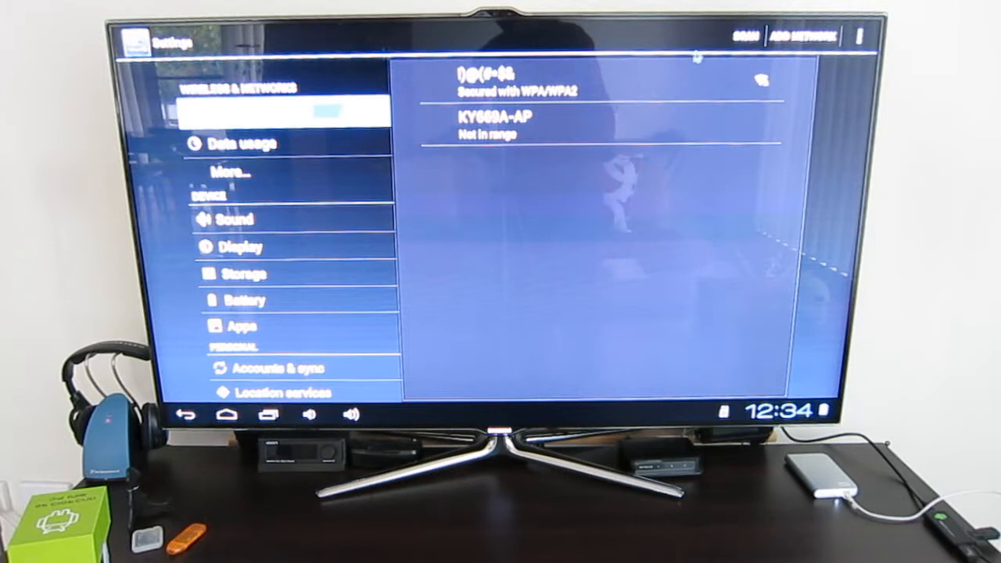
mouse_move(661, 94)
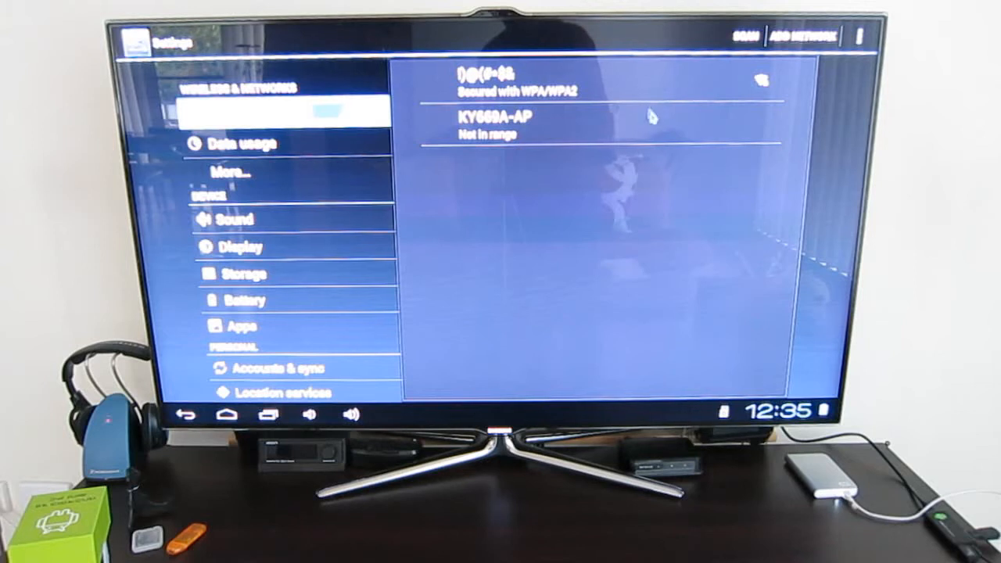
mouse_move(552, 189)
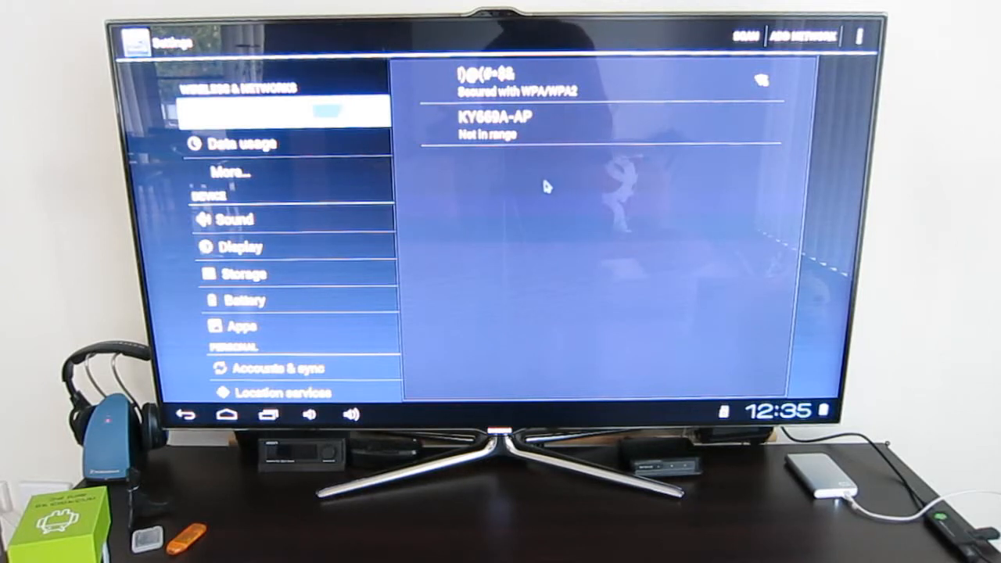
mouse_move(547, 215)
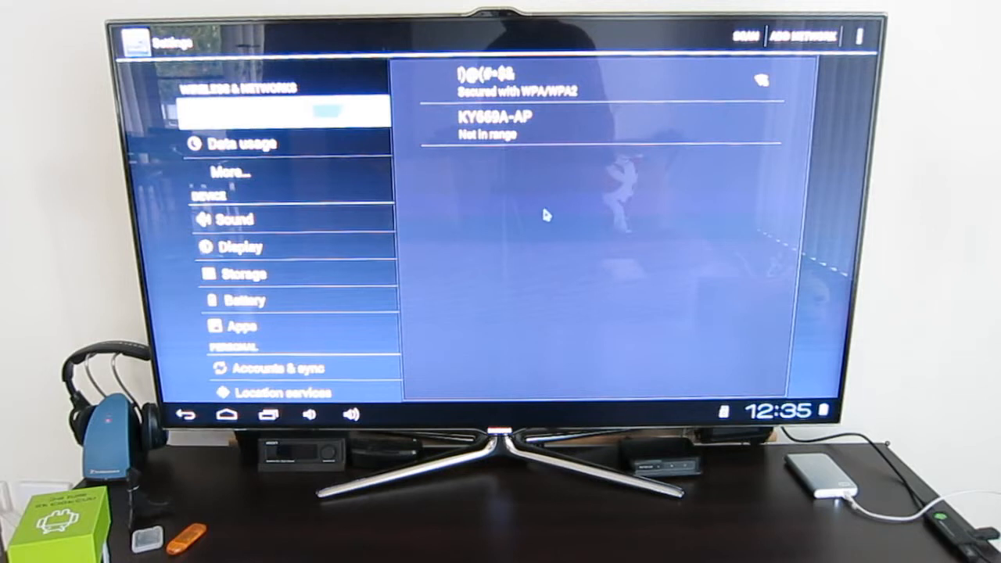
mouse_move(565, 201)
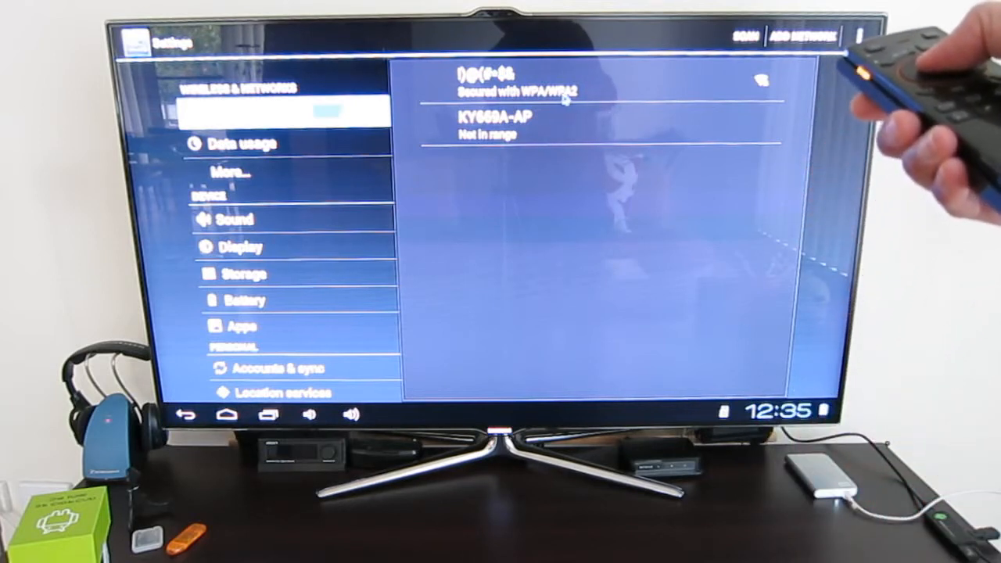
Open the WPA/WPA2 network, show advanced options, and switch IP settings to Static.
left_click(548, 82)
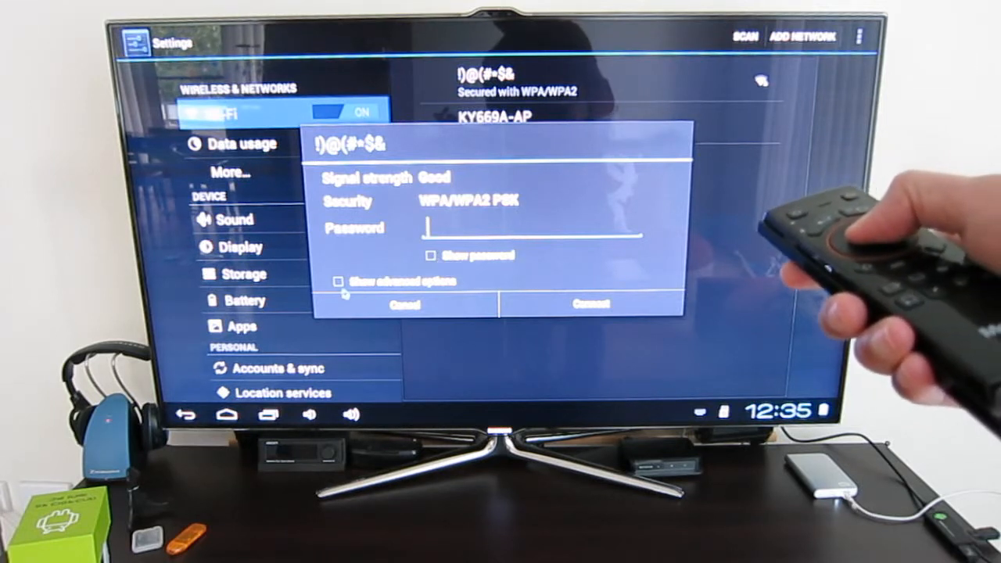
left_click(338, 281)
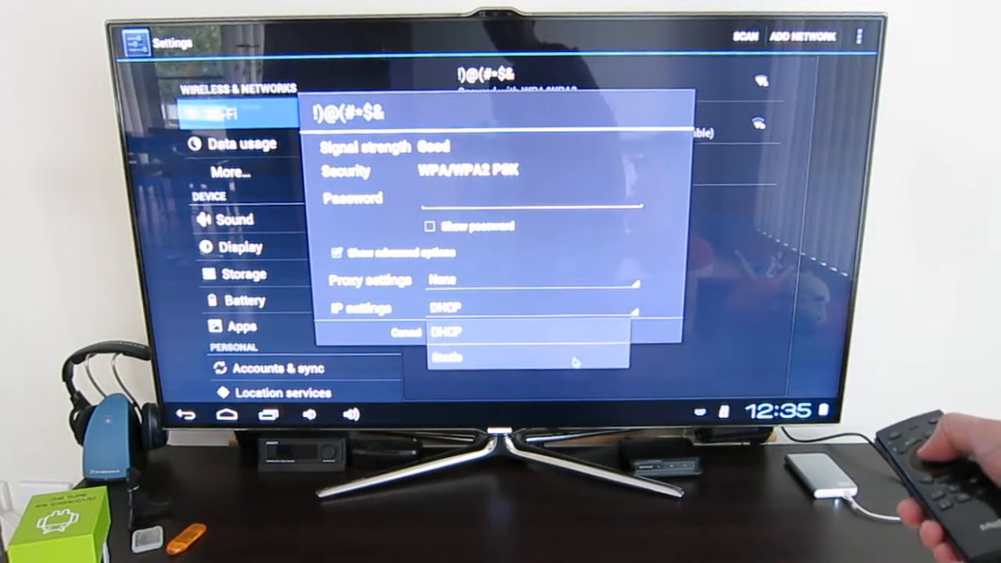
left_click(447, 357)
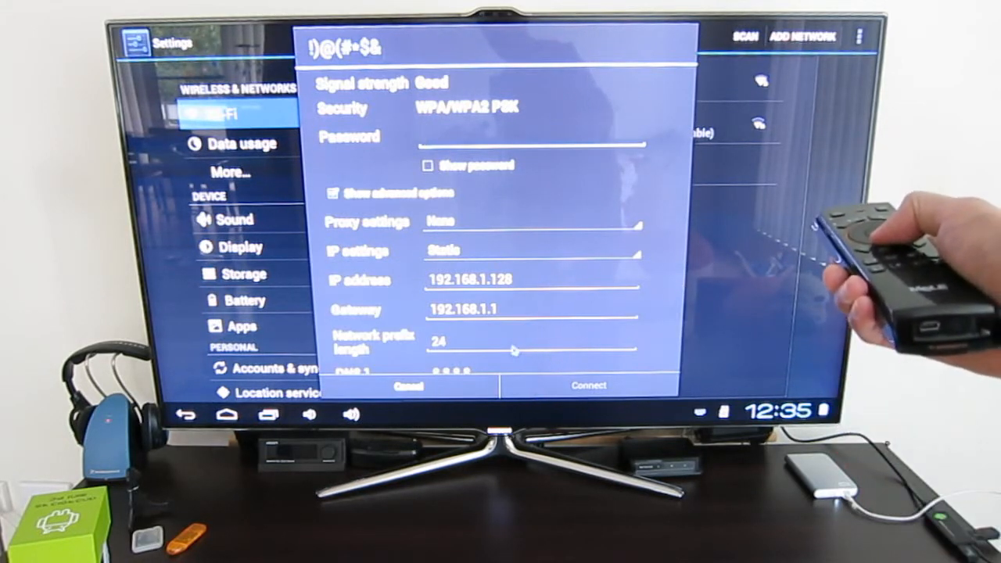
Scroll down the Wi-Fi prompt to reach the DNS fields.
scroll("down", 3)
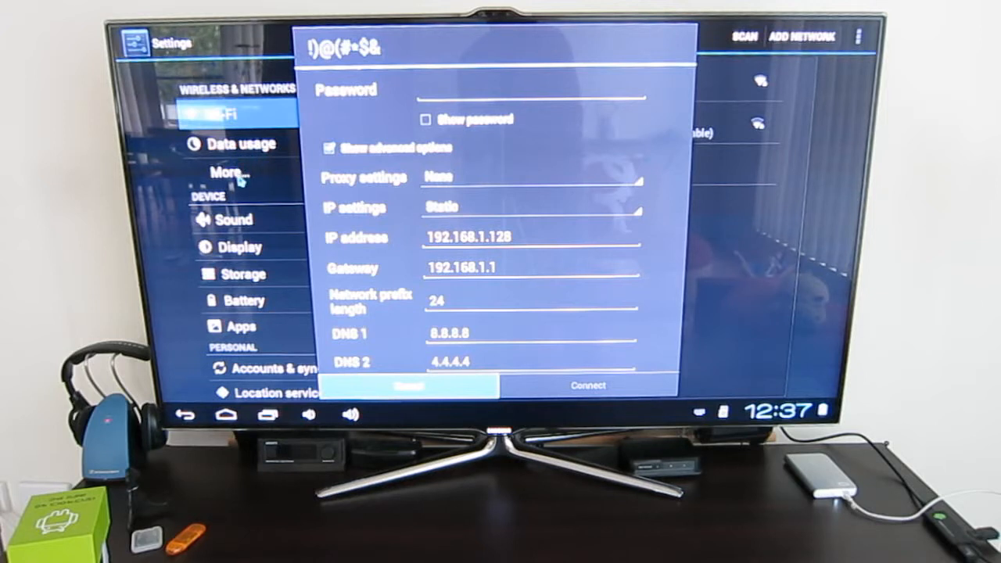
mouse_move(200, 281)
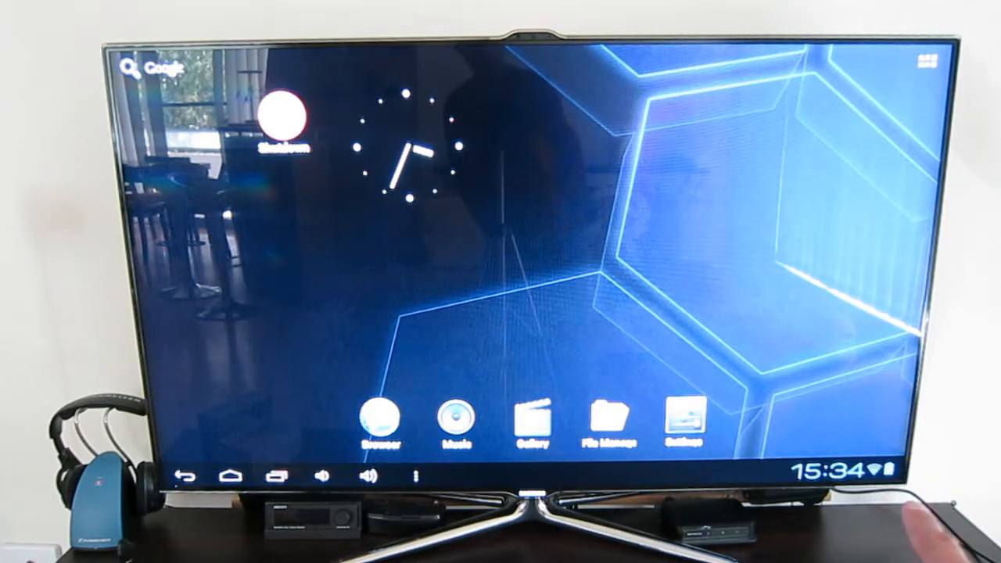
Open the browser and start entering wikipedia.org in the address bar.
left_click(379, 417)
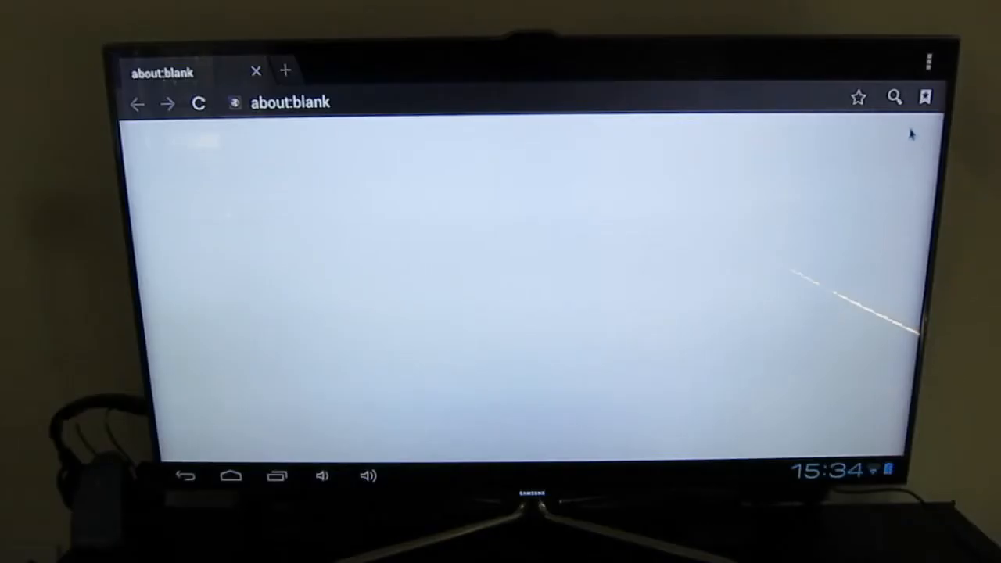
left_click(926, 97)
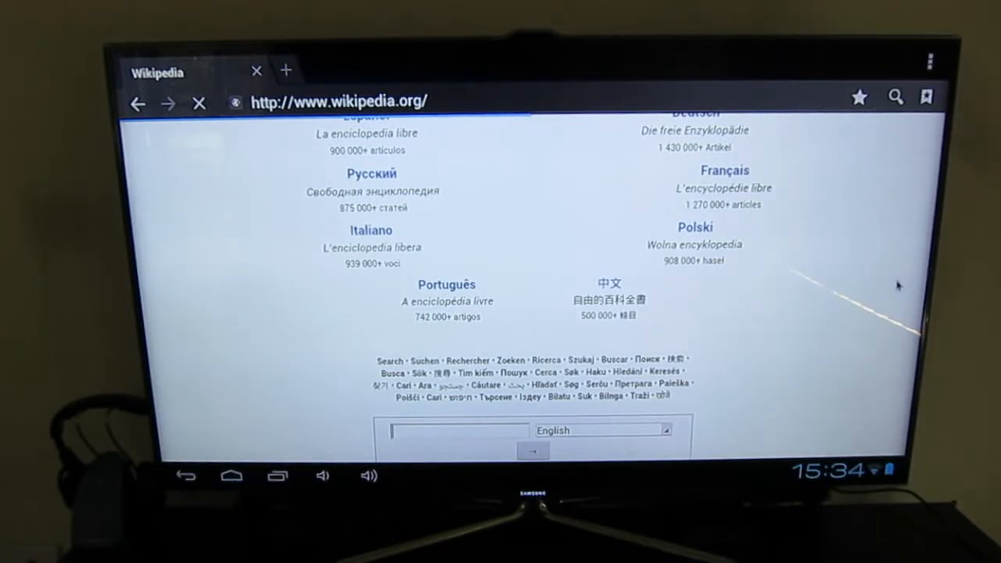
scroll("up", 3)
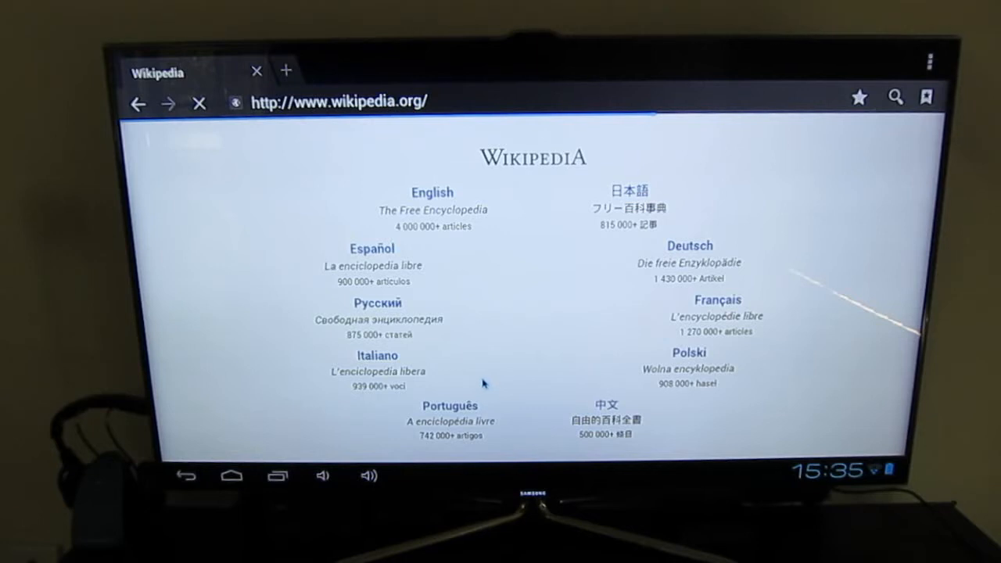
mouse_move(497, 381)
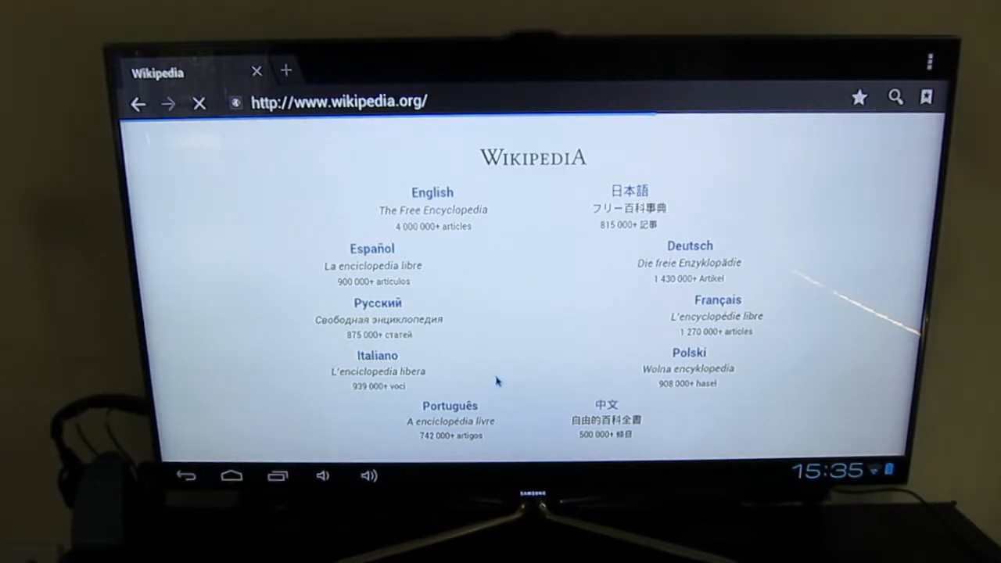
mouse_move(503, 371)
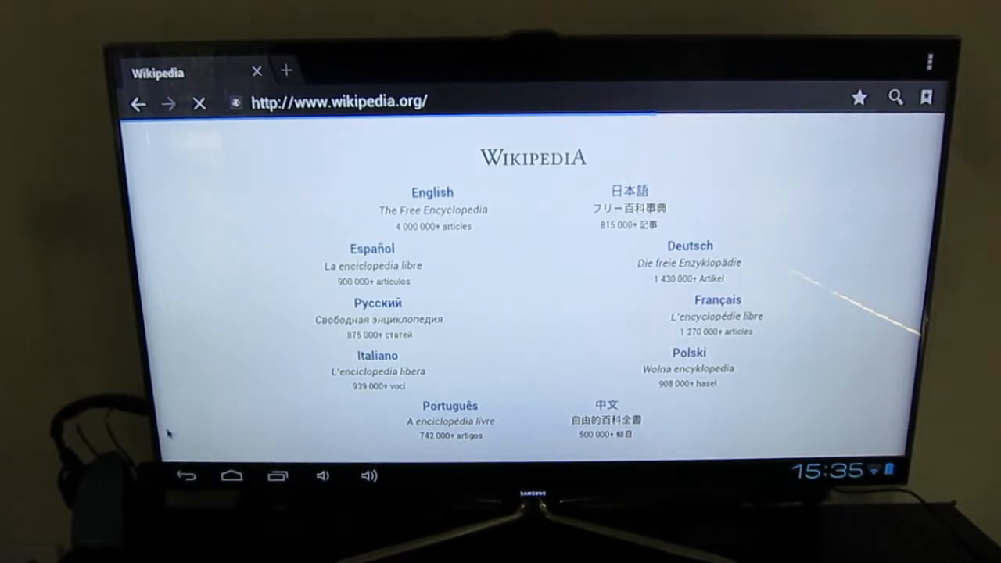
mouse_move(395, 368)
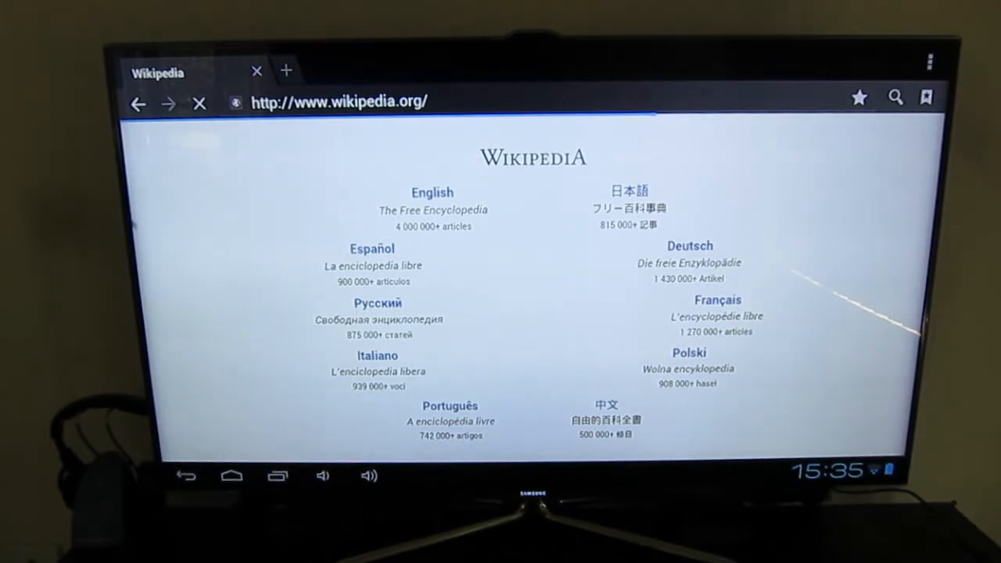
mouse_move(772, 192)
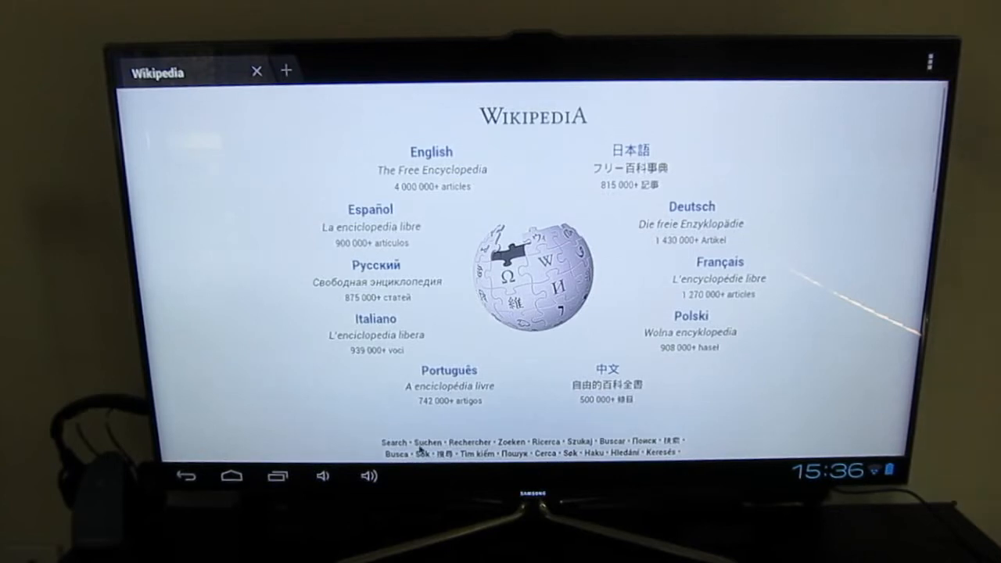
mouse_move(369, 414)
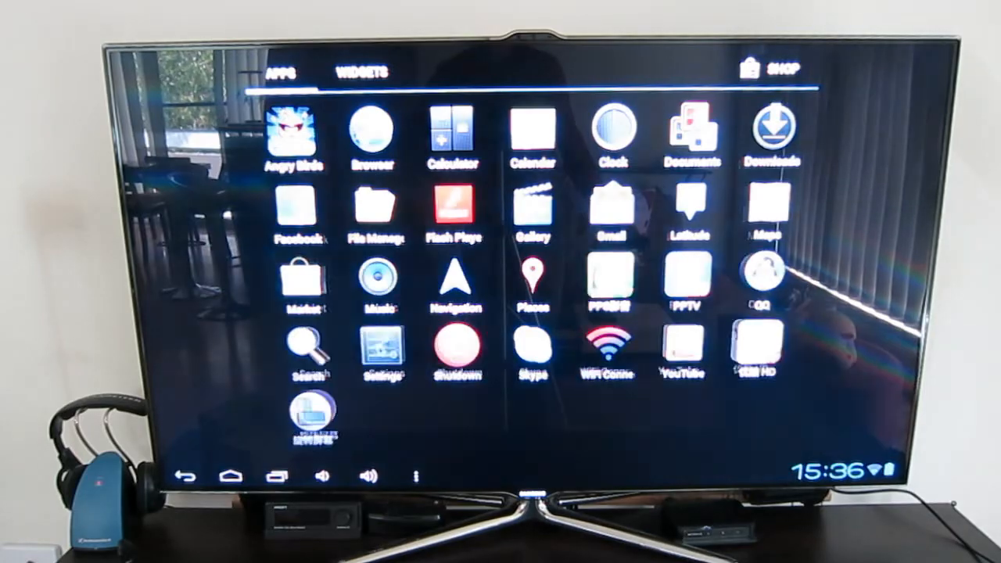
Open Settings and scroll the left list to the System section's Accessibility entry.
left_click(381, 346)
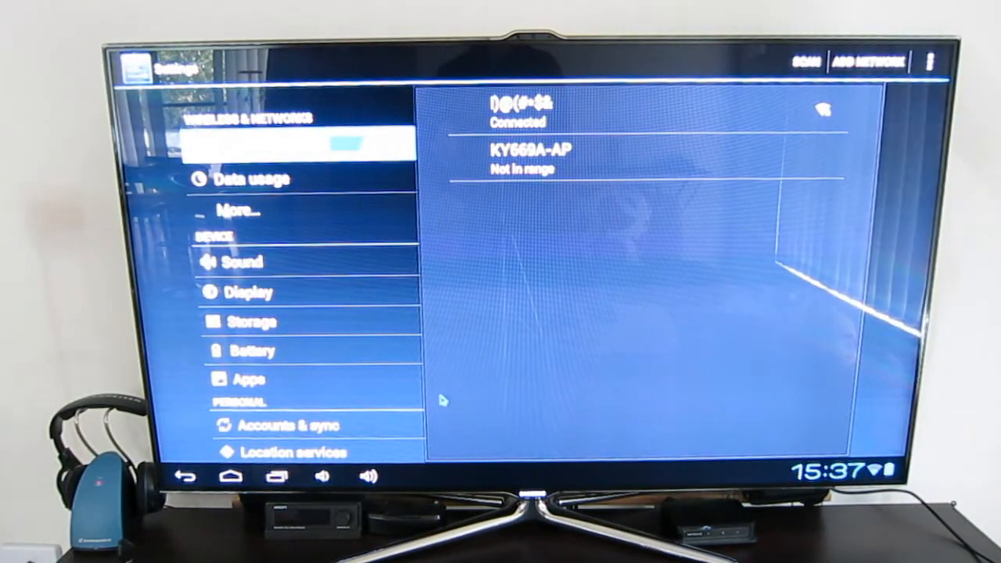
mouse_move(358, 408)
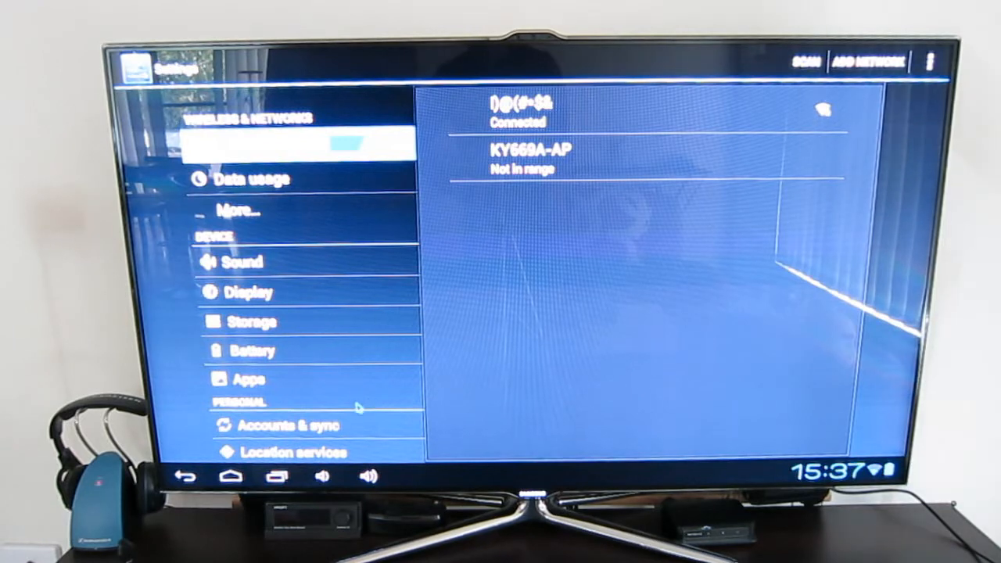
scroll("down", 3)
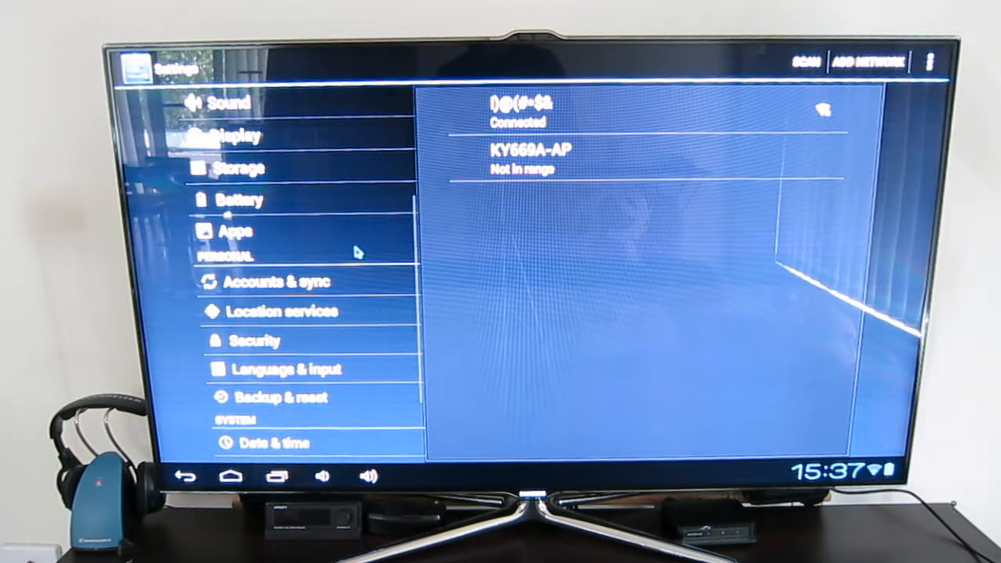
mouse_move(379, 383)
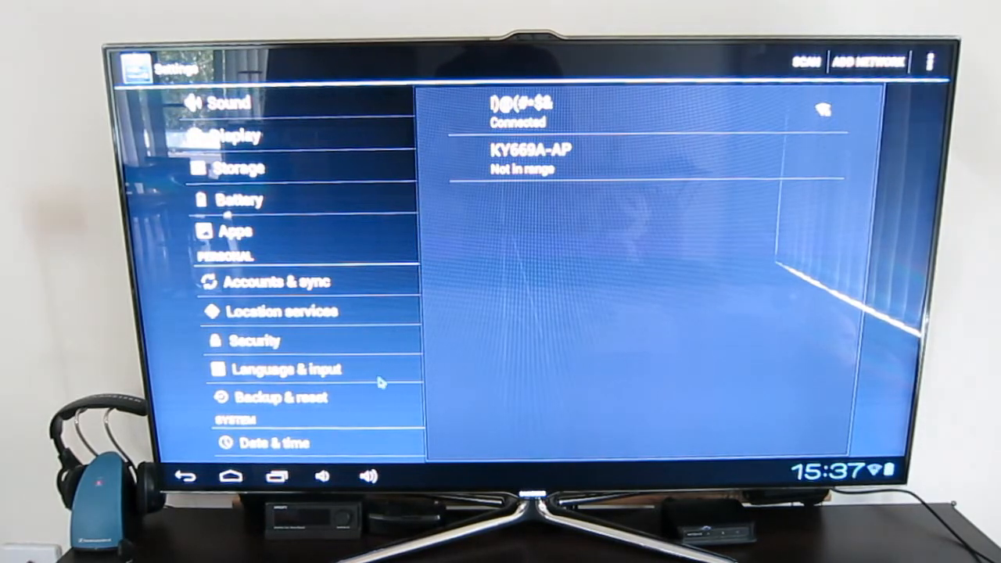
scroll("down", 3)
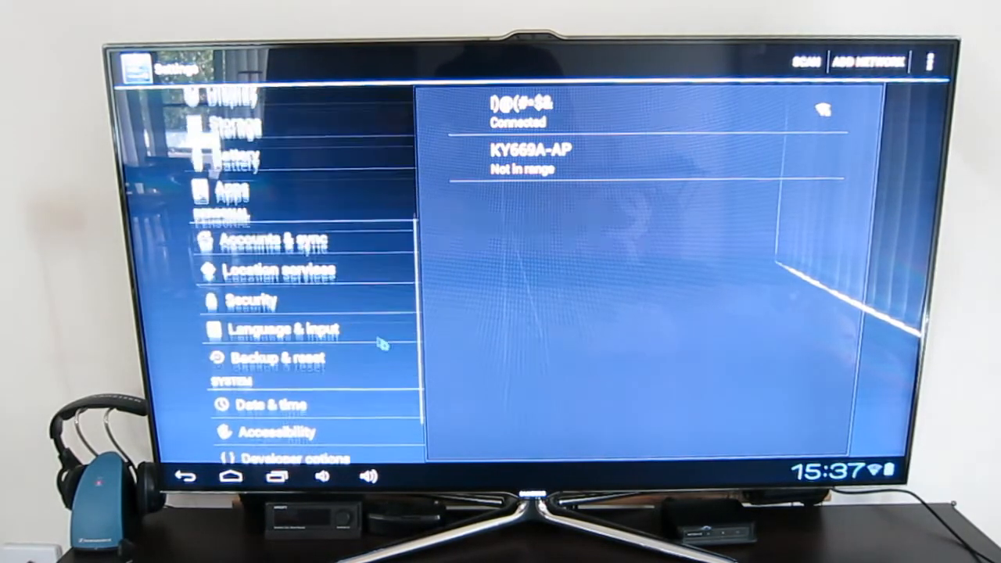
scroll("down", 3)
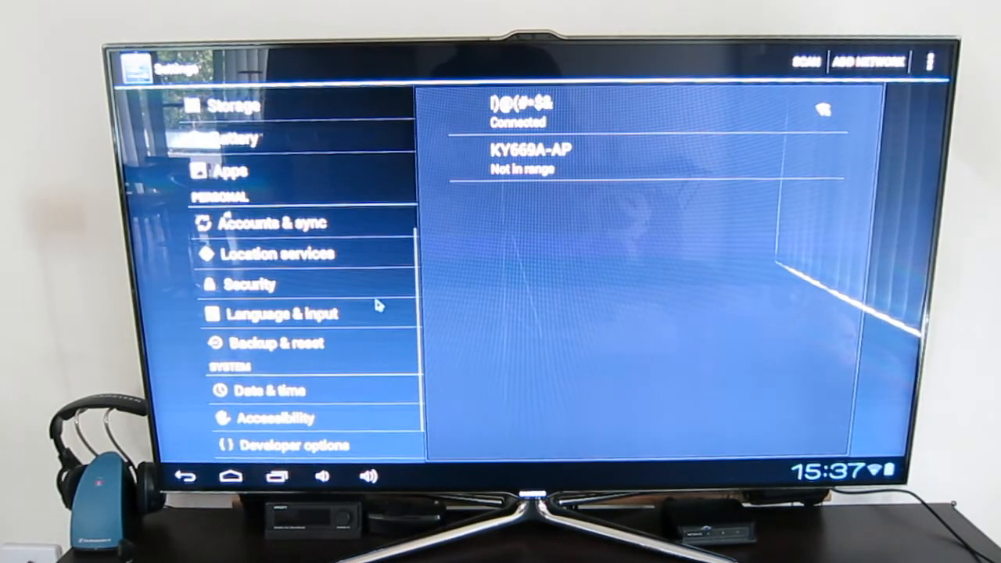
scroll("up", 3)
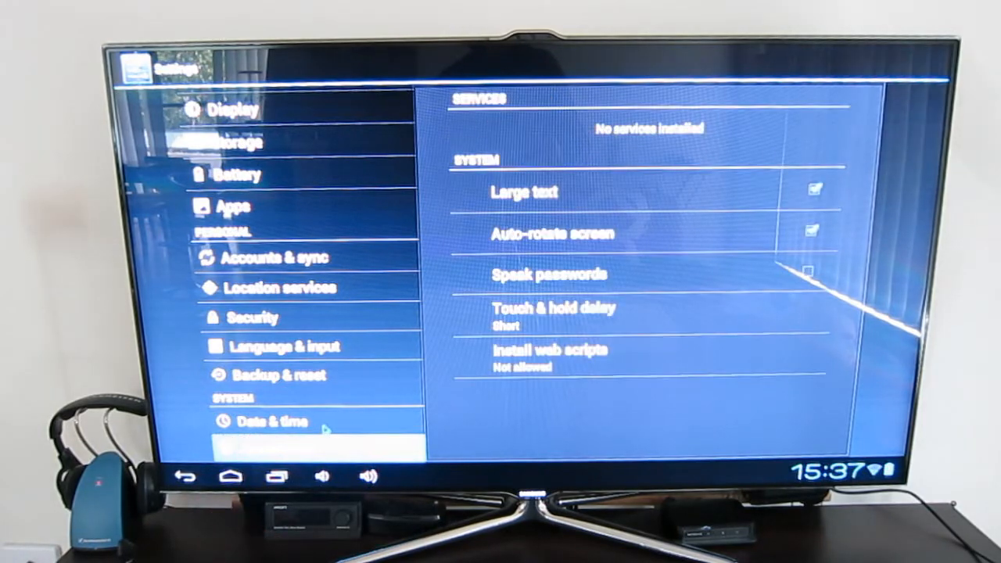
Open Date & time and review the 17/11/2012 date and GMT+11:00 time zone.
left_click(271, 421)
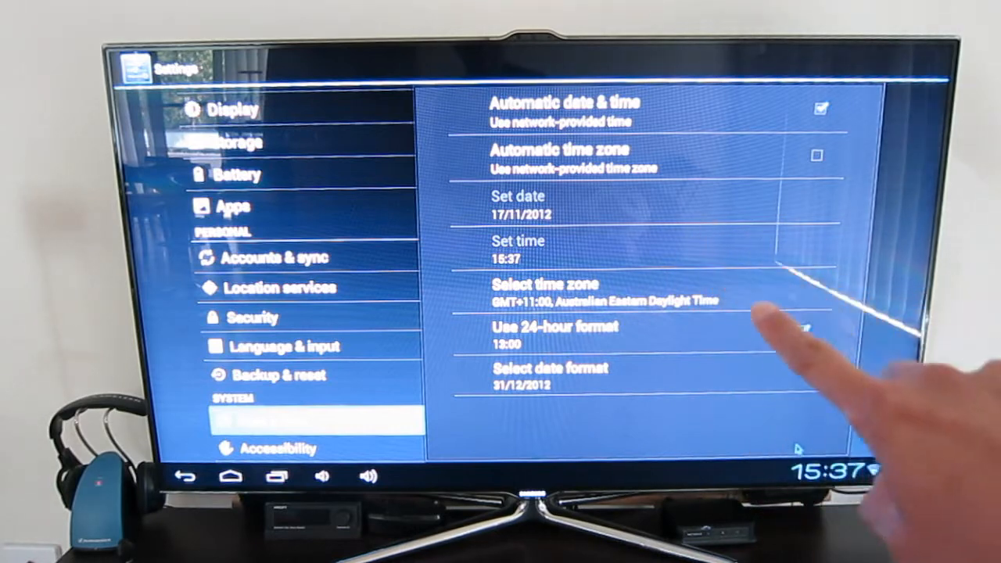
left_click(804, 330)
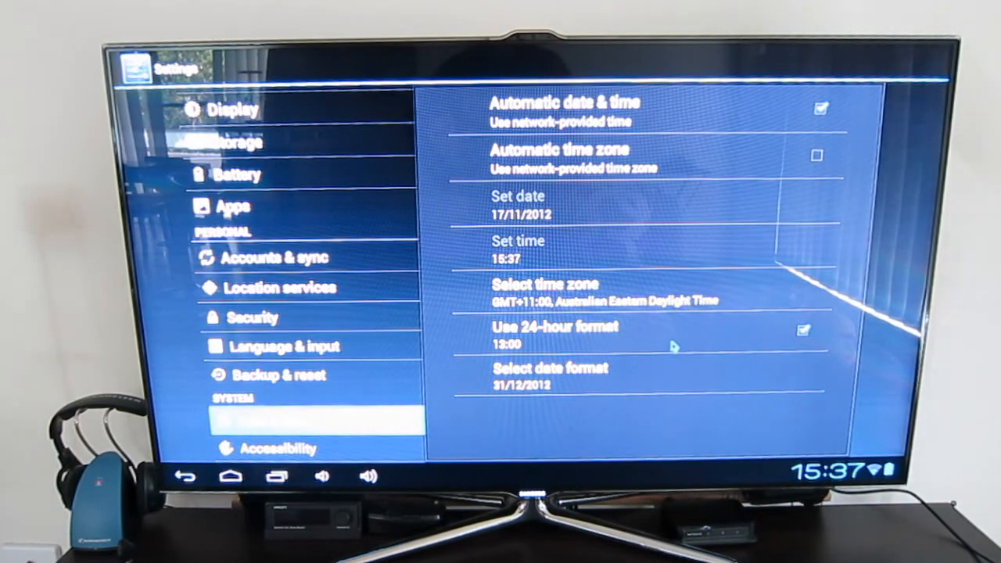
mouse_move(591, 379)
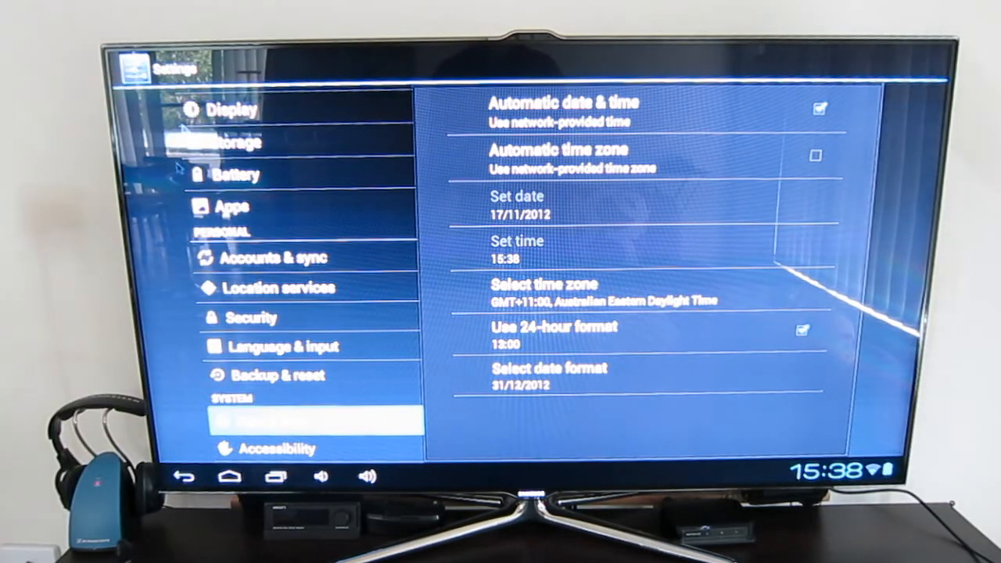
mouse_move(690, 193)
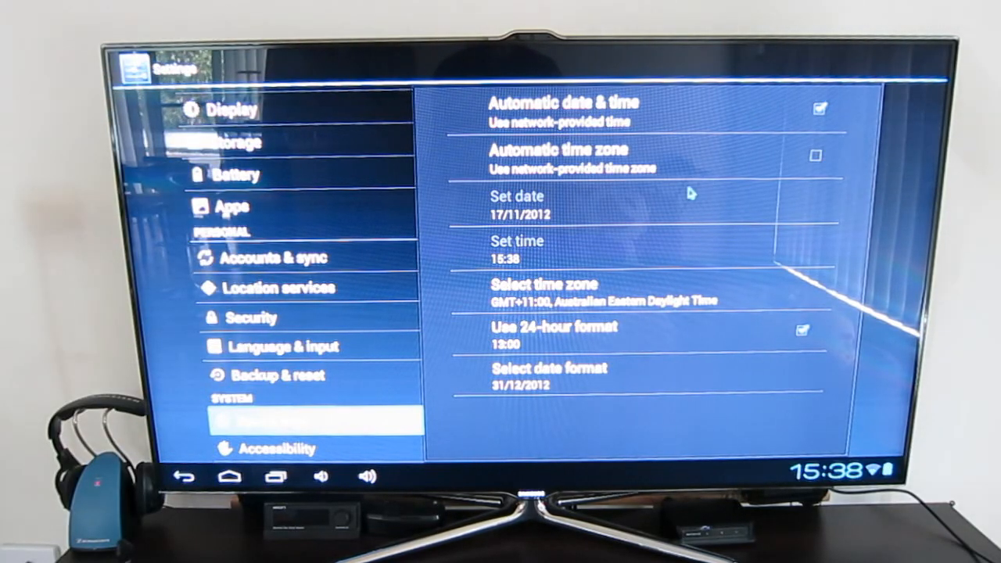
mouse_move(456, 208)
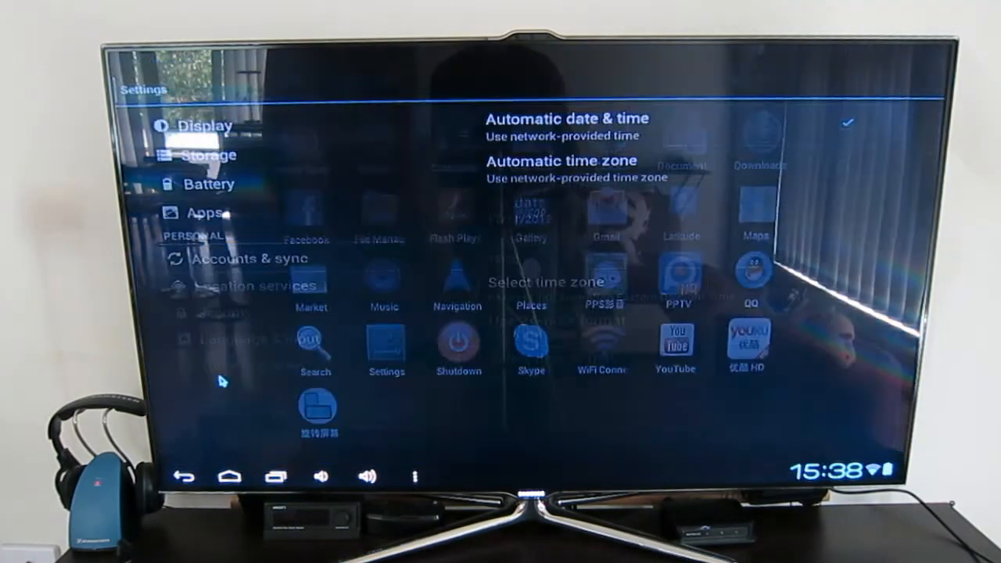
Press Home to close Settings and show the launcher clock and shortcuts.
left_click(230, 476)
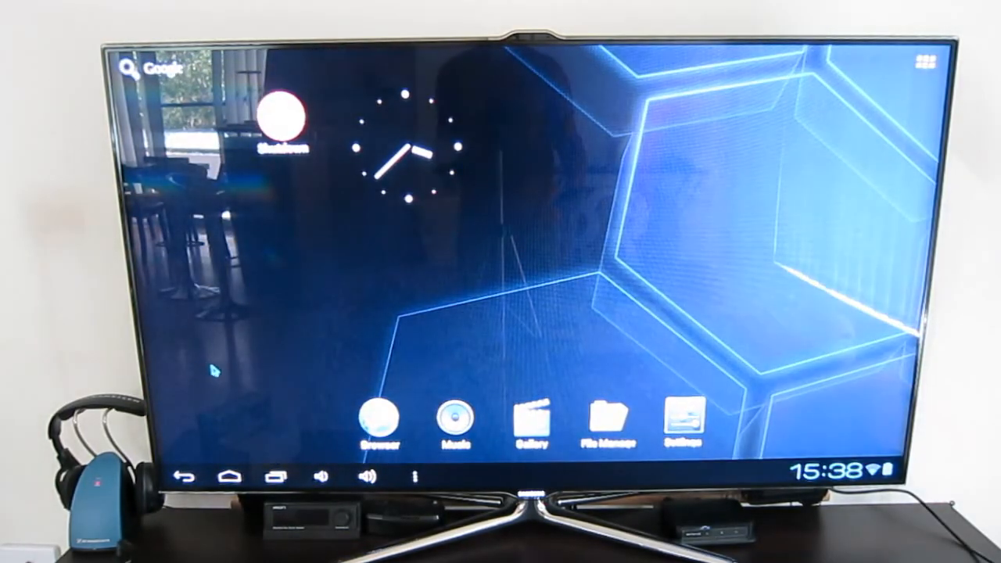
mouse_move(301, 442)
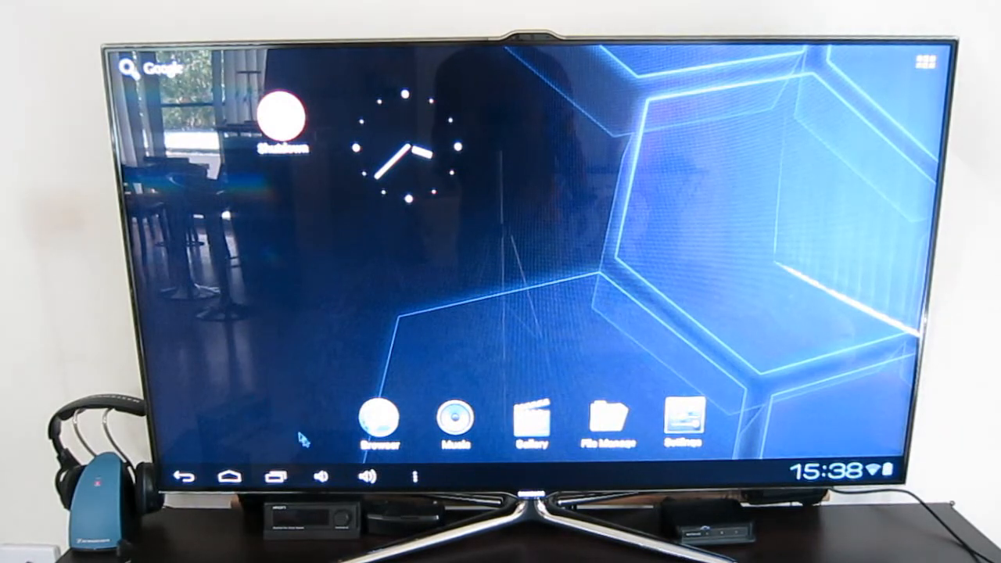